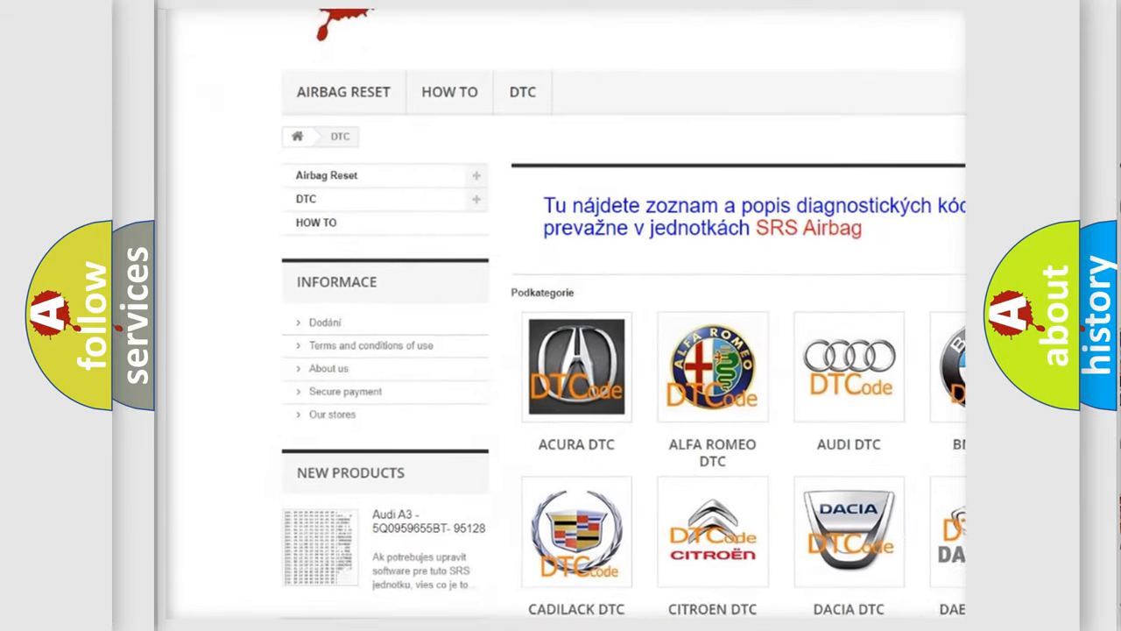
scroll(down, 3)
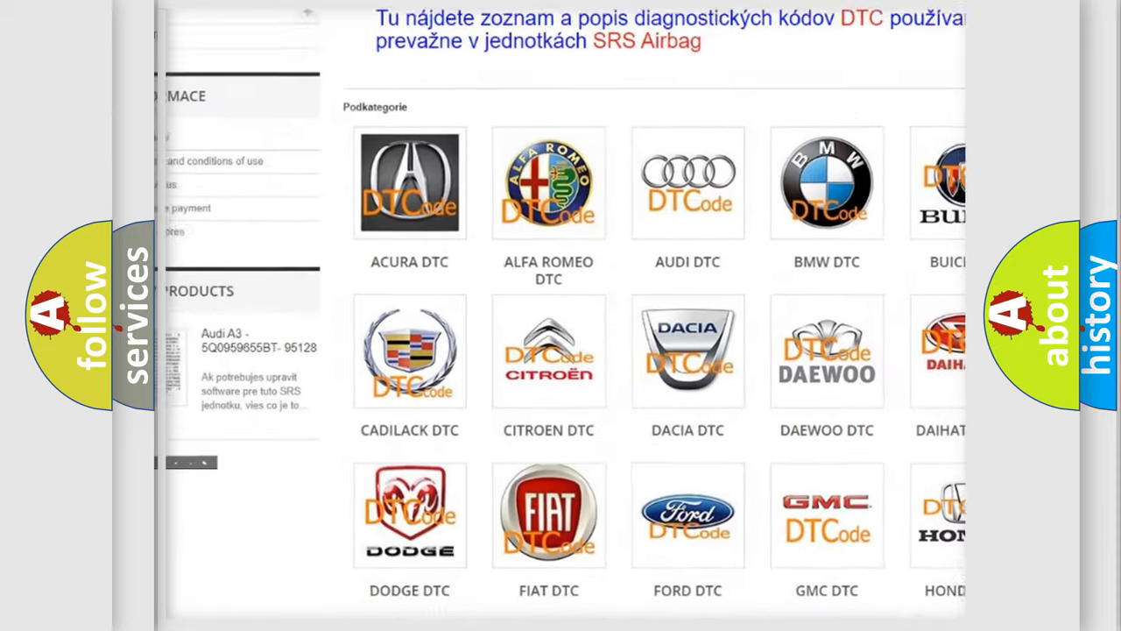
scroll(down, 3)
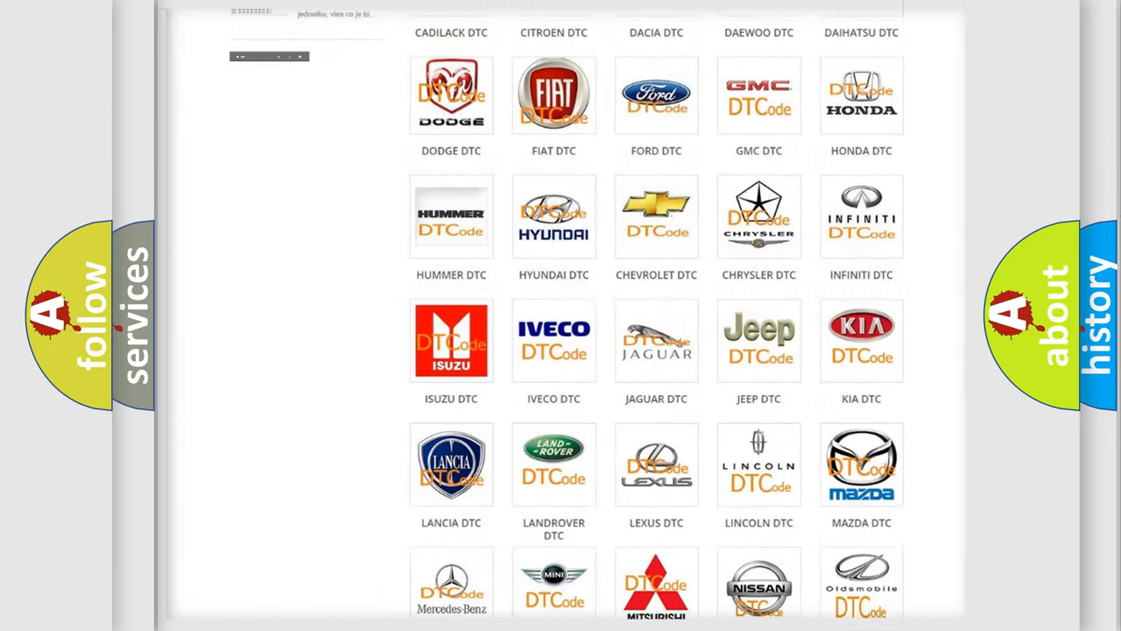
scroll(down, 3)
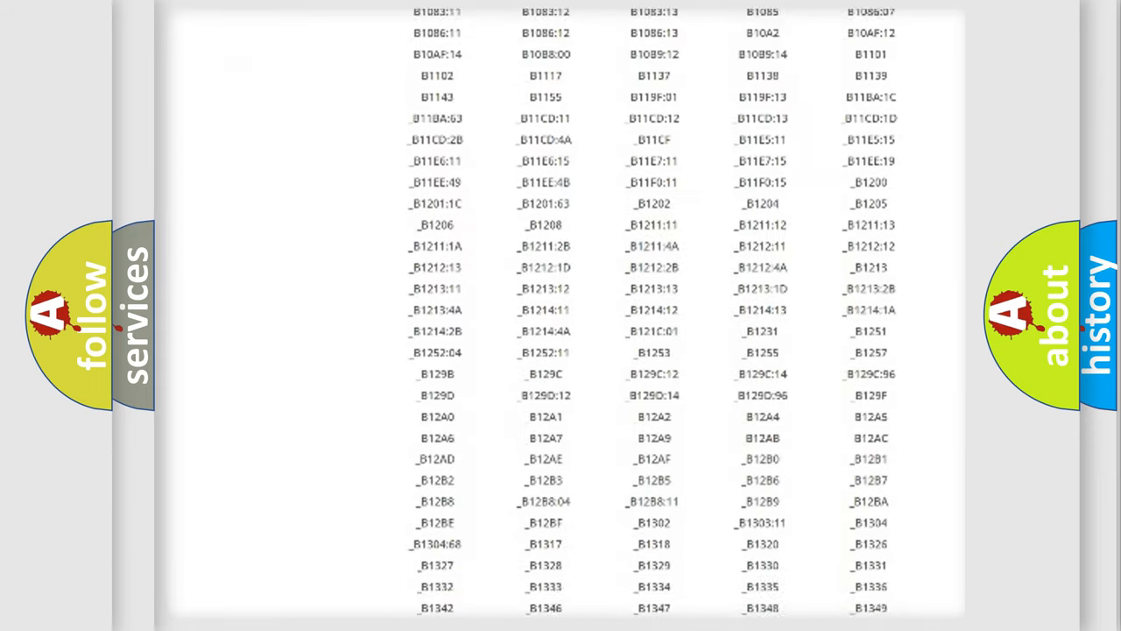
scroll(down, 3)
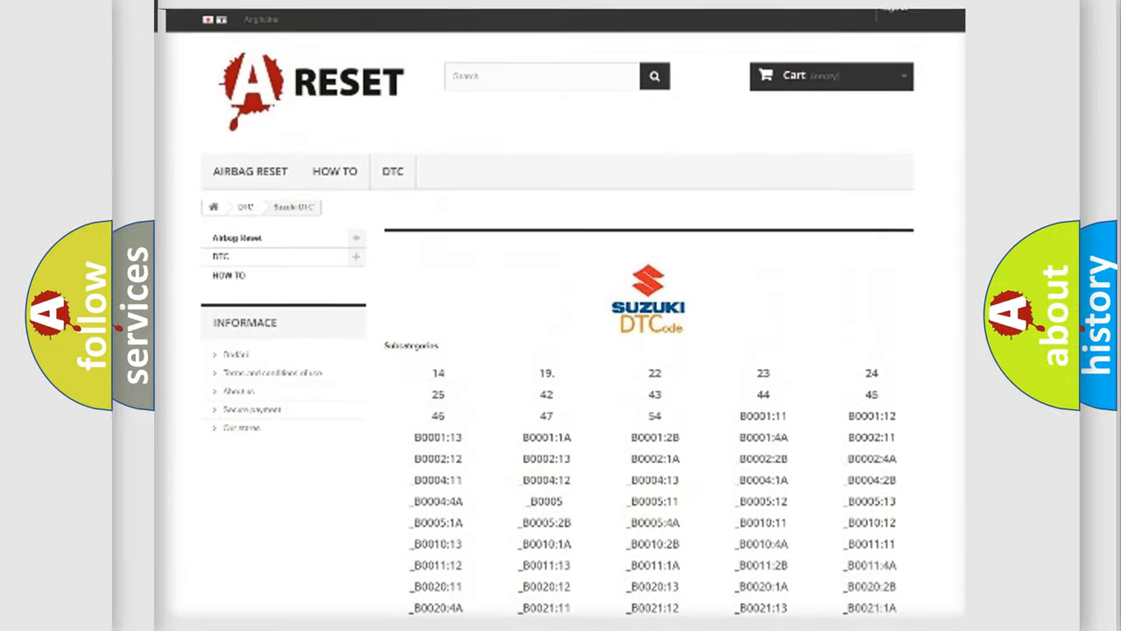
scroll(up, 3)
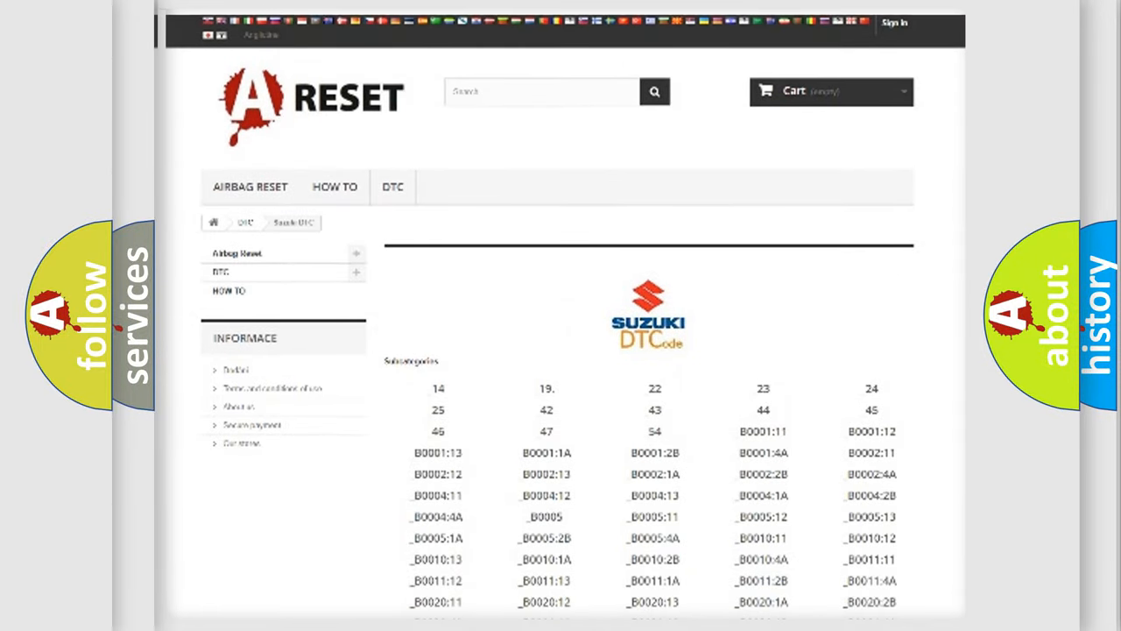